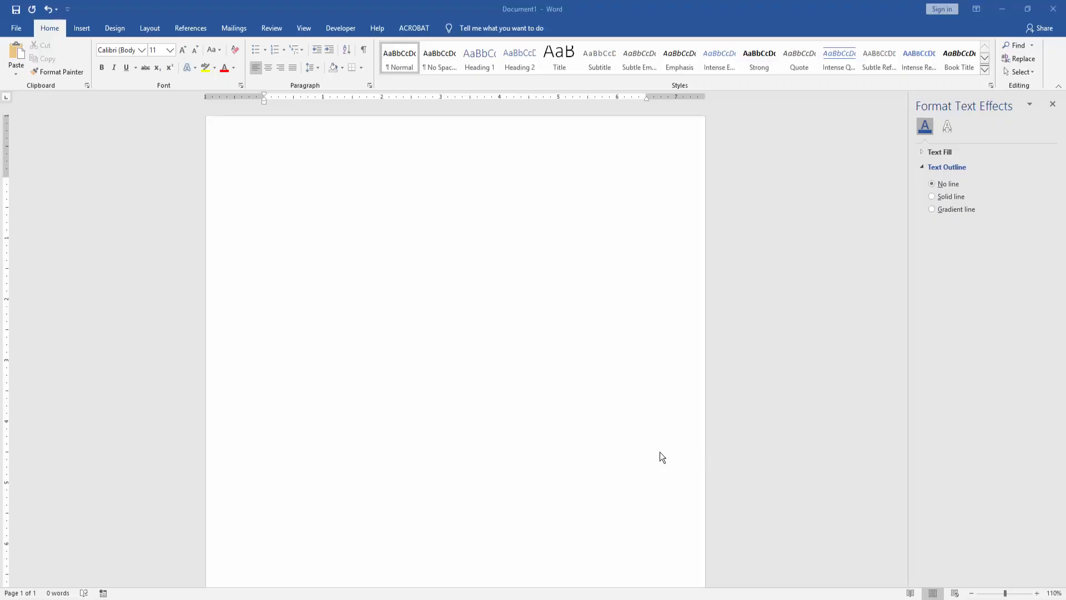
mouse_move(614, 442)
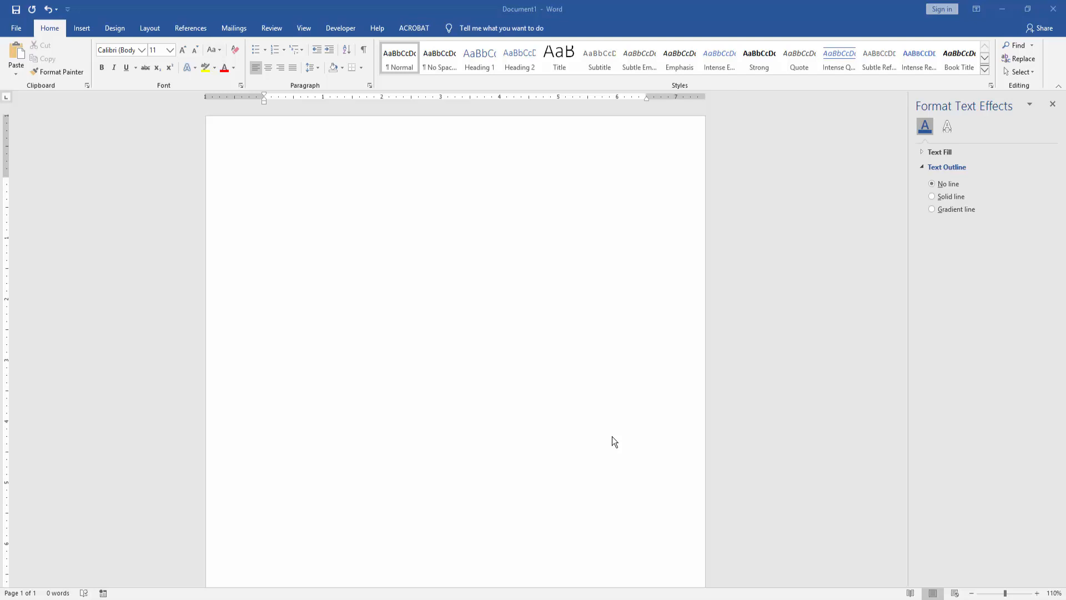
mouse_move(557, 408)
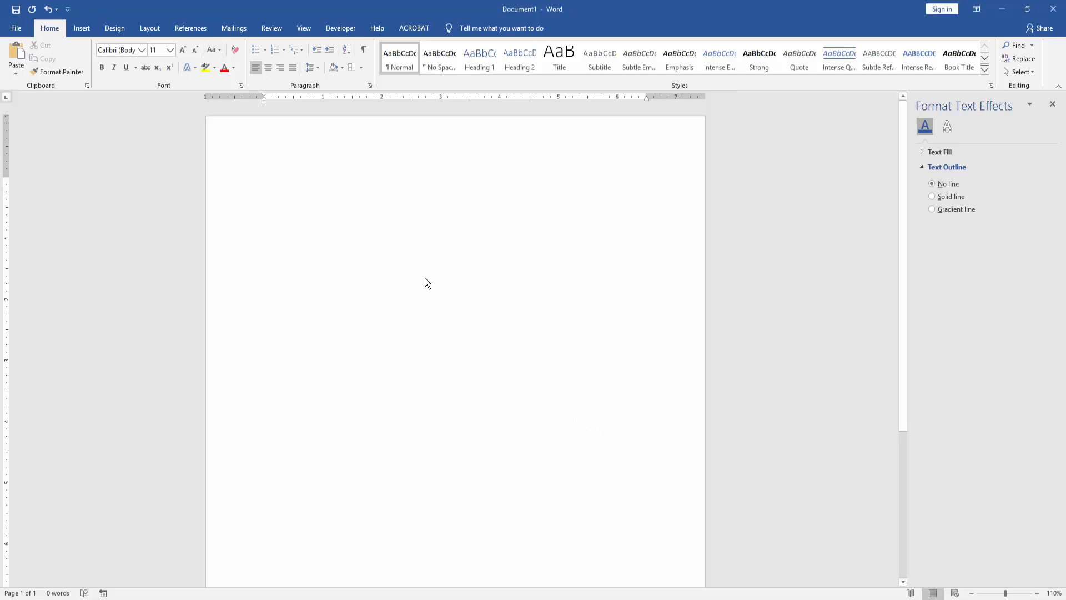
mouse_move(420, 225)
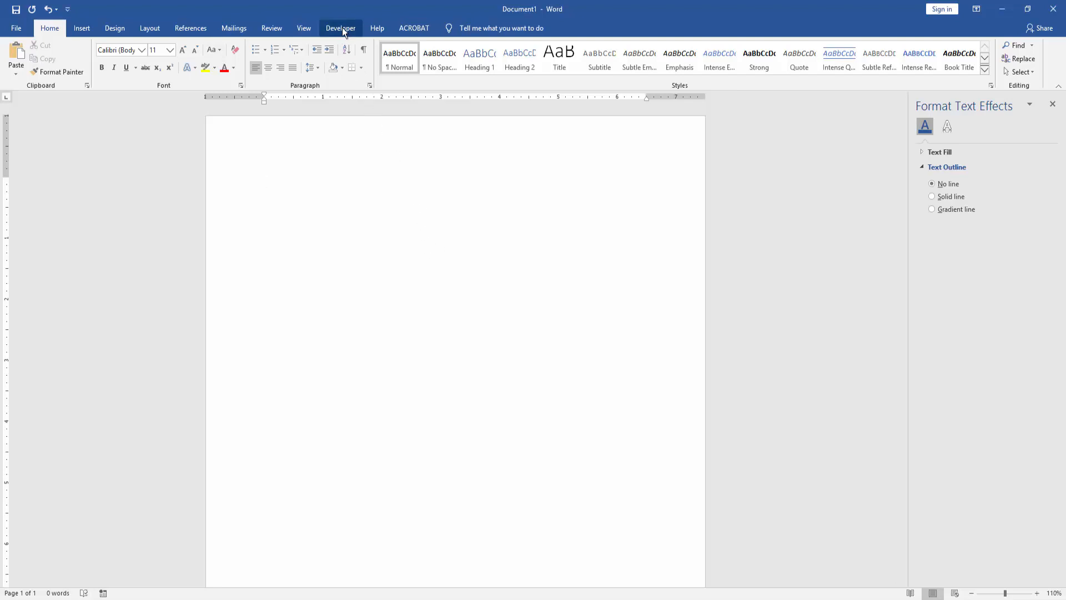
Enable the Developer ribbon tab under Customize Ribbon in Word Options
left_click(340, 28)
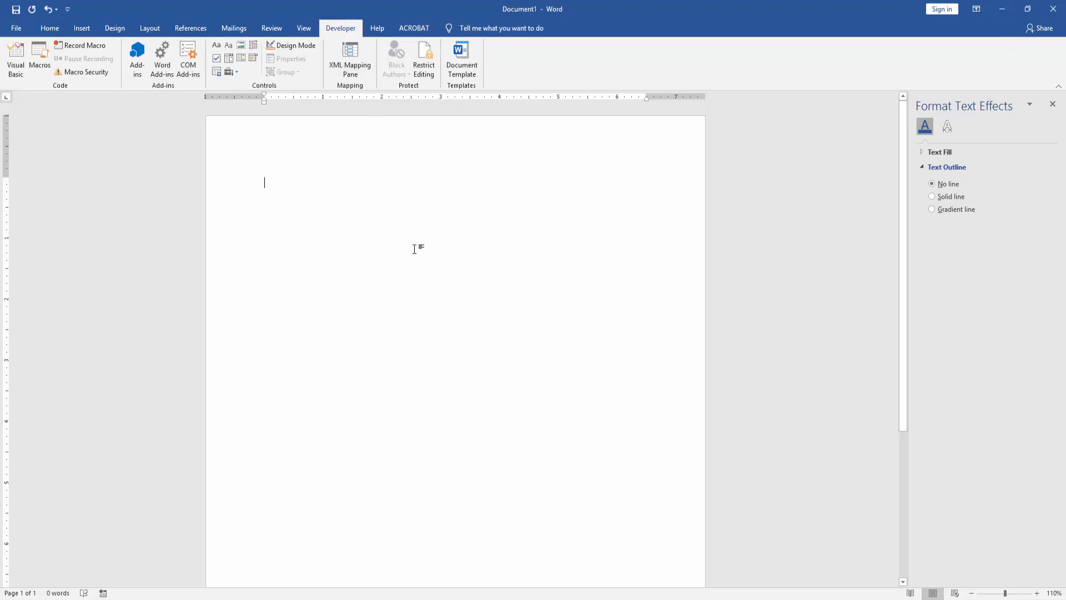
mouse_move(376, 242)
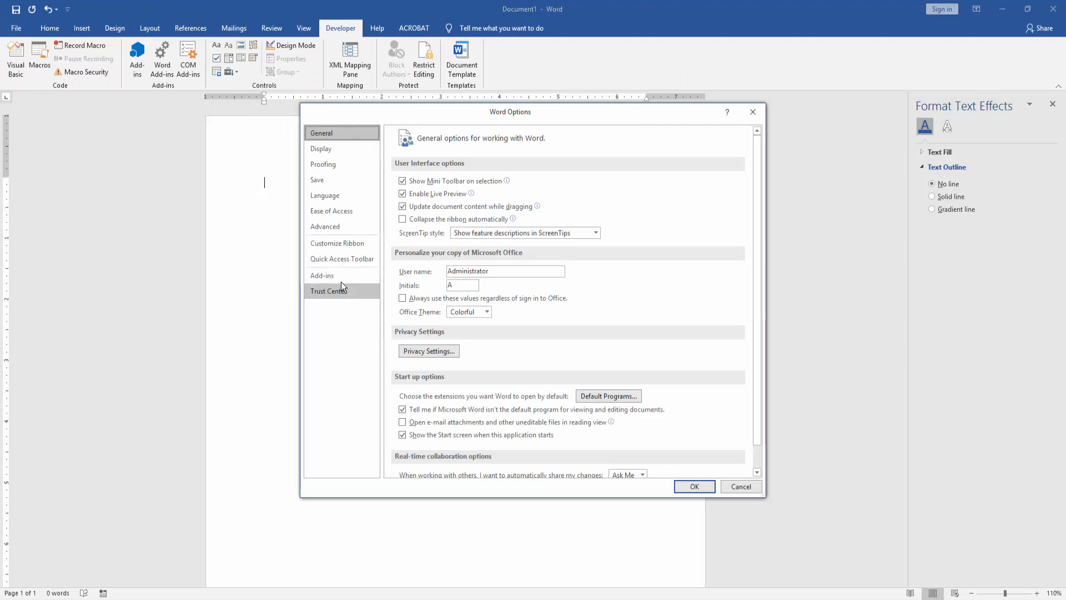
left_click(337, 242)
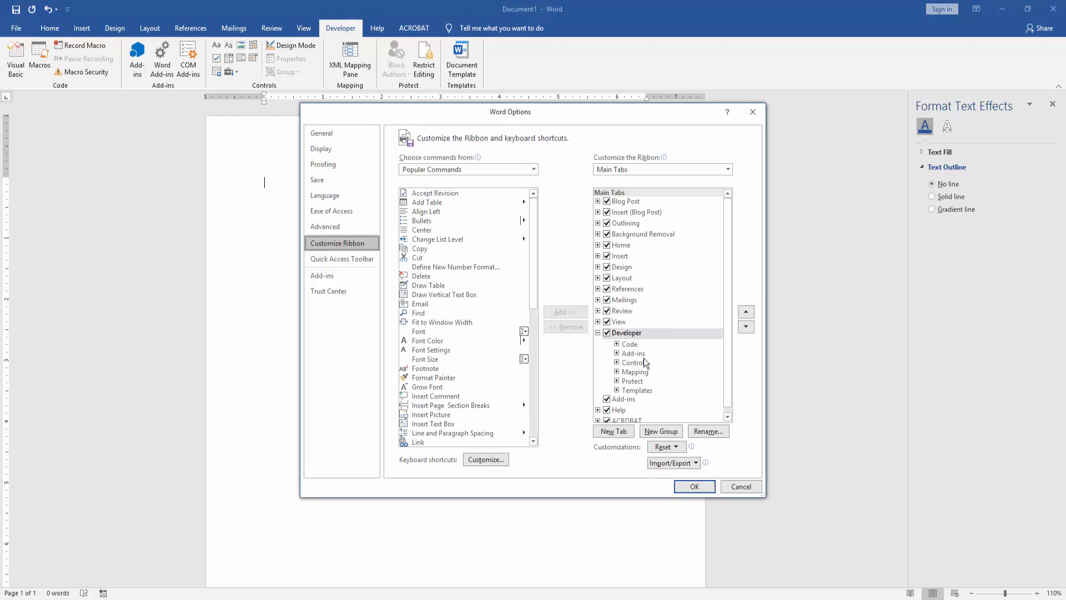
left_click(626, 333)
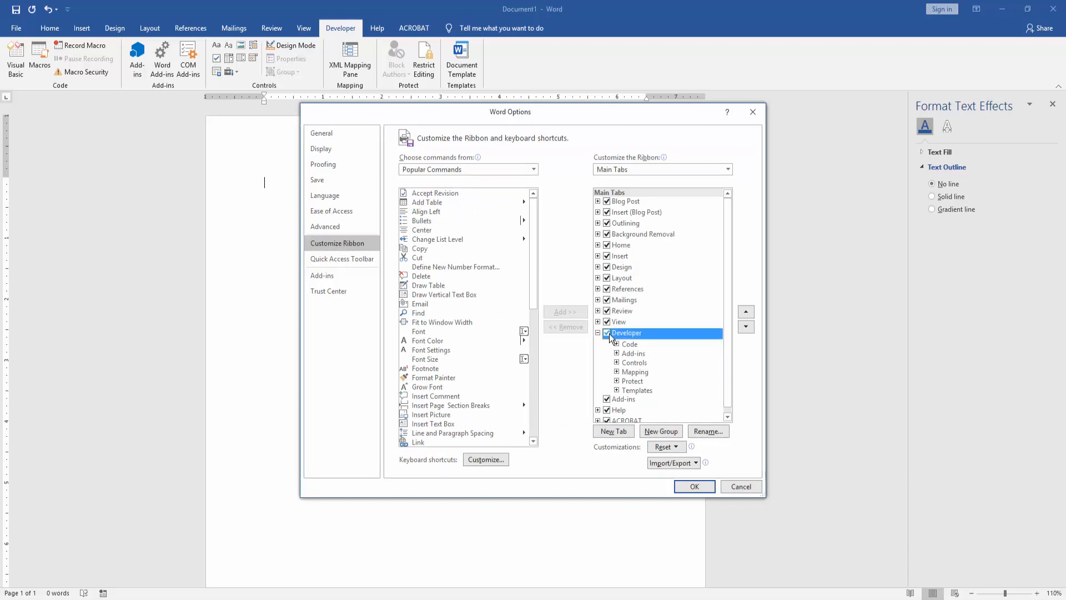
left_click(694, 487)
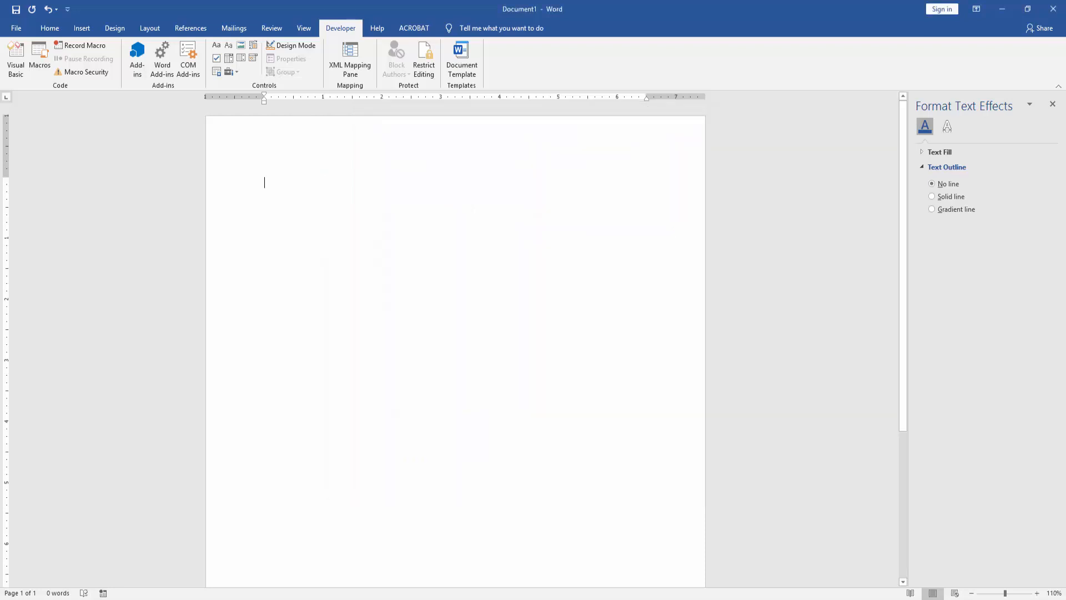
mouse_move(305, 151)
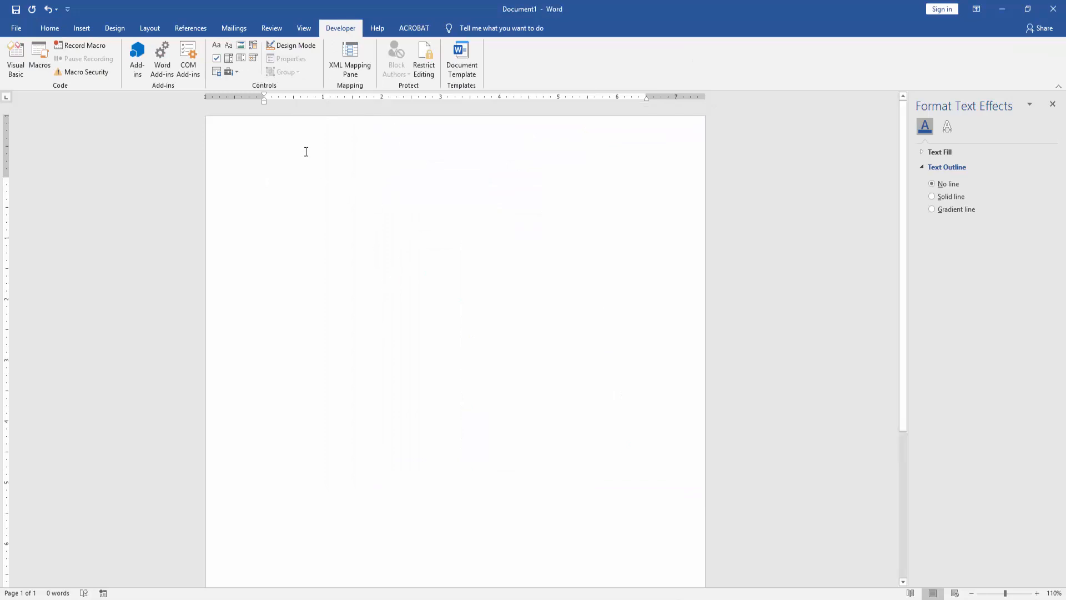
mouse_move(242, 45)
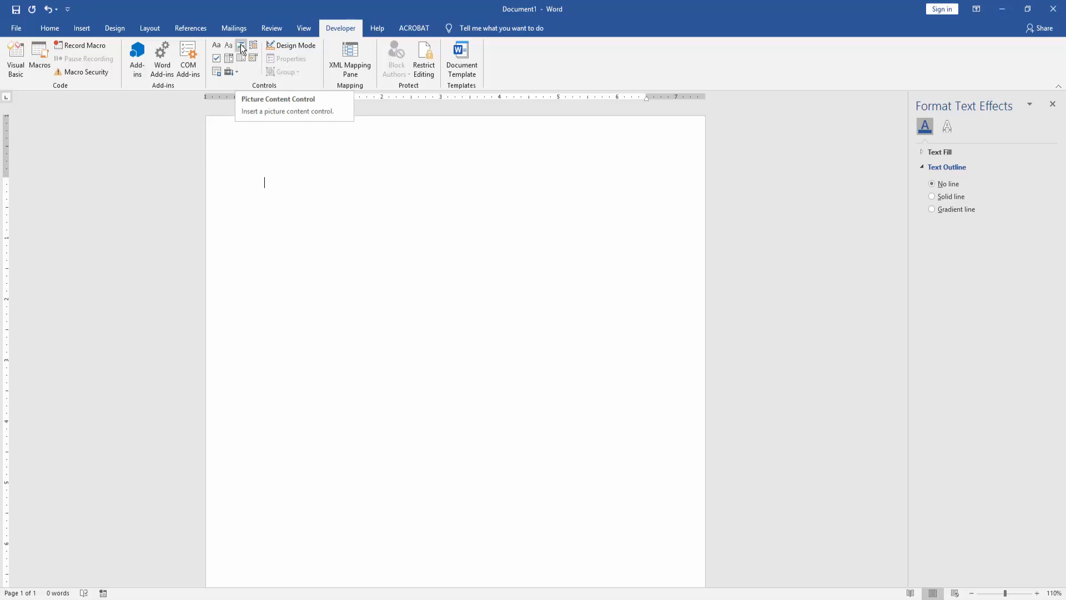
Add a Picture Content Control, reselect it, and show the Picture Tools Format tab
left_click(240, 45)
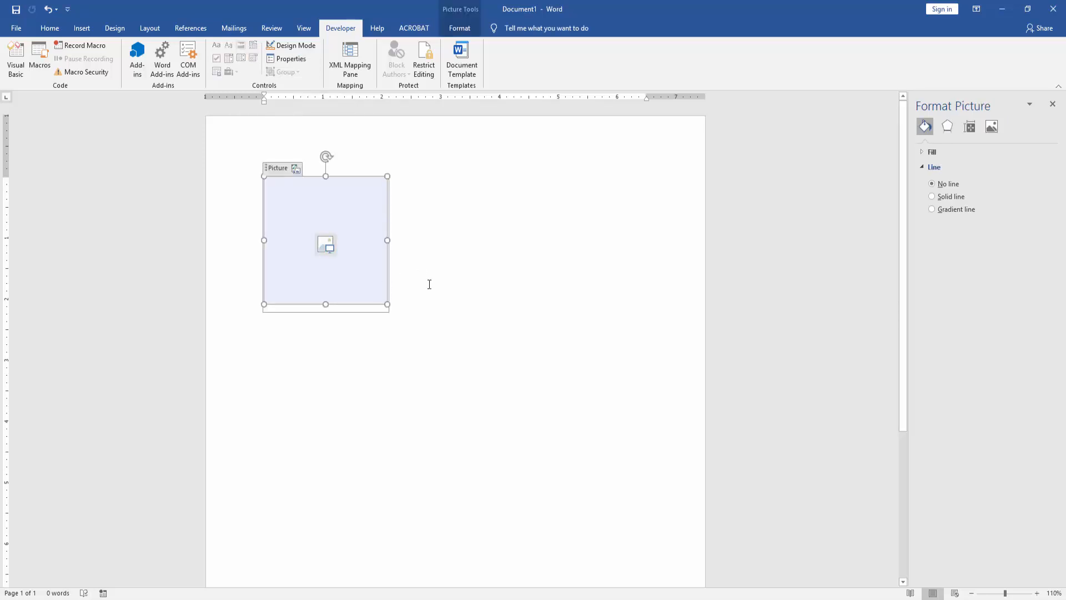
left_click(431, 218)
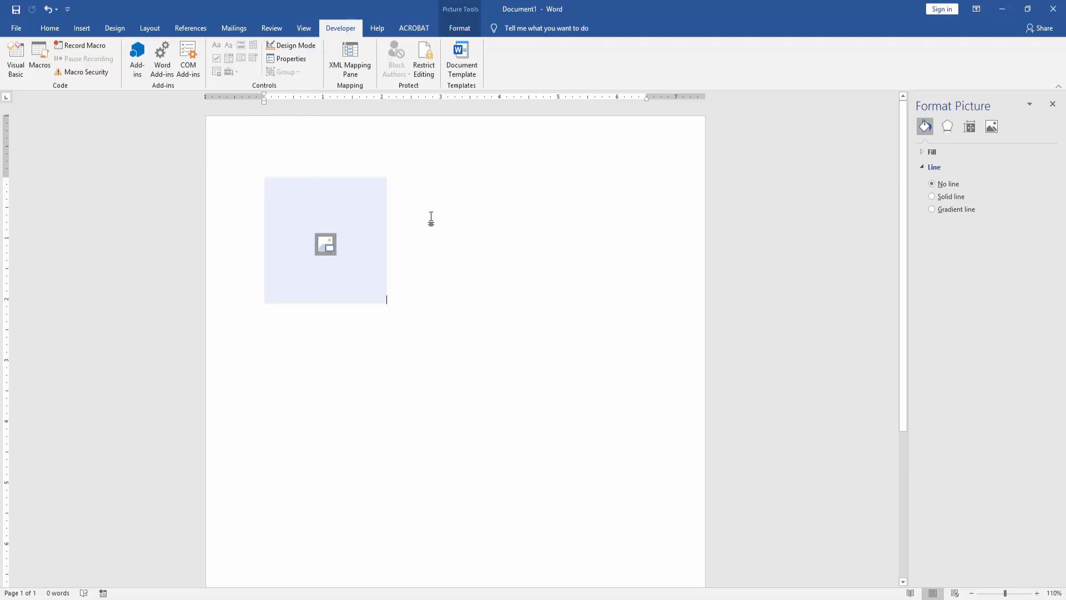
left_click(325, 240)
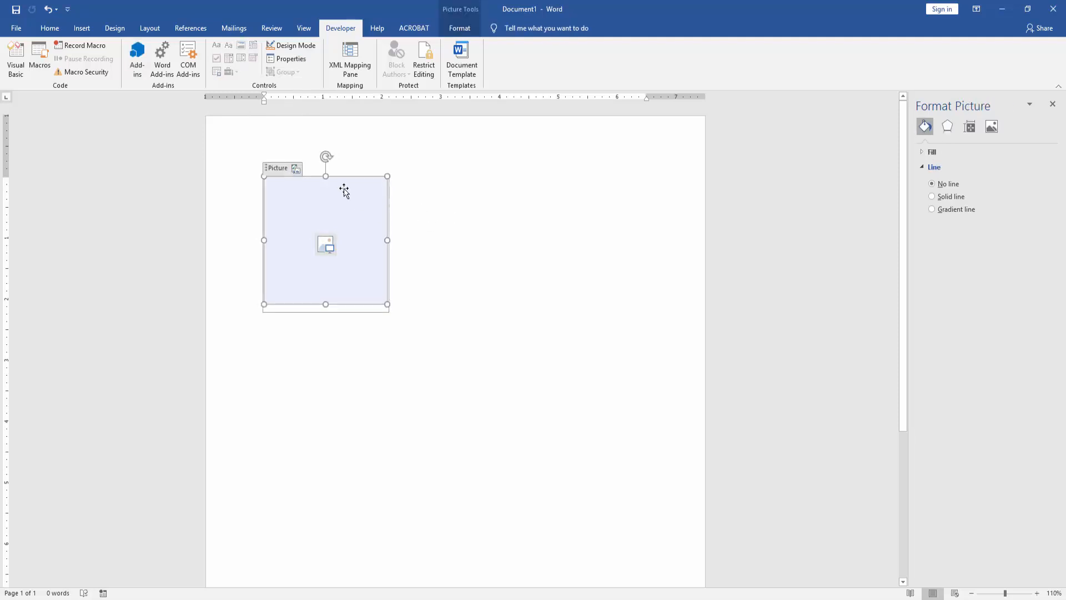
left_click(460, 27)
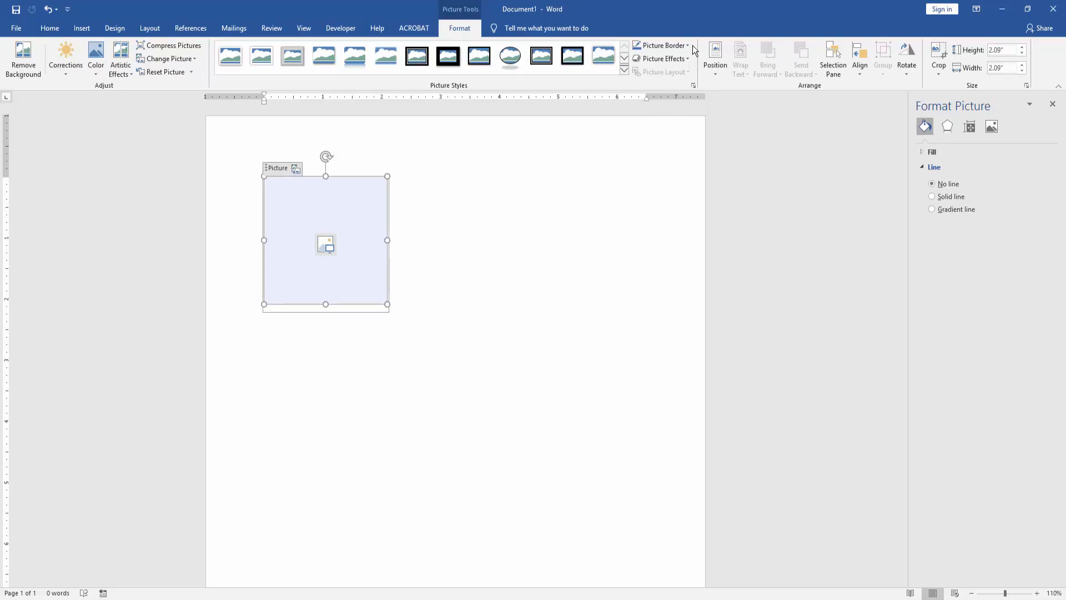
Give the picture placeholder a solid black 2¼ pt border
left_click(659, 45)
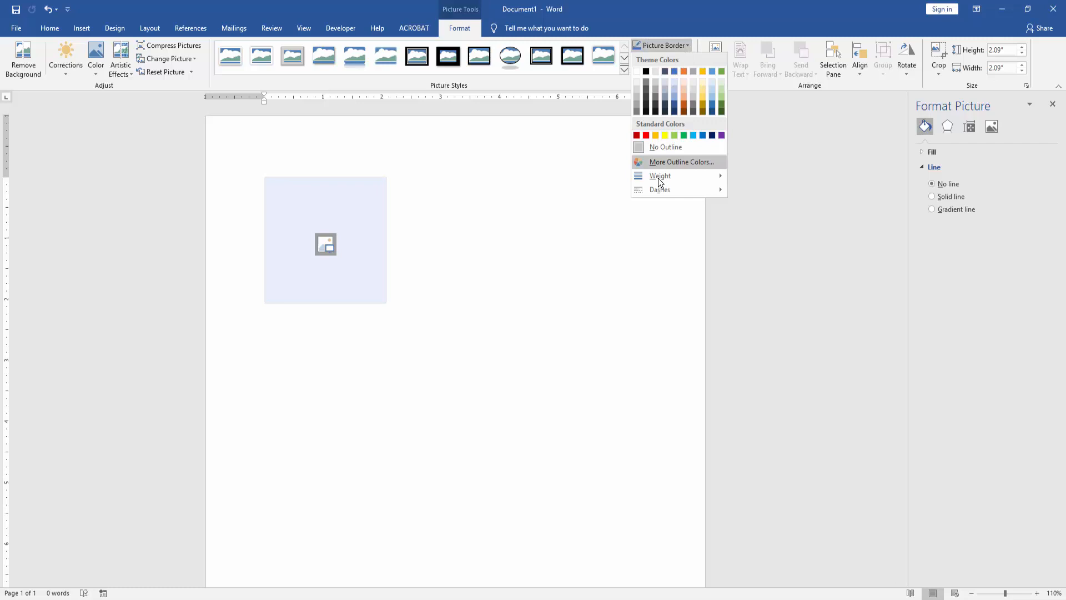
mouse_move(660, 188)
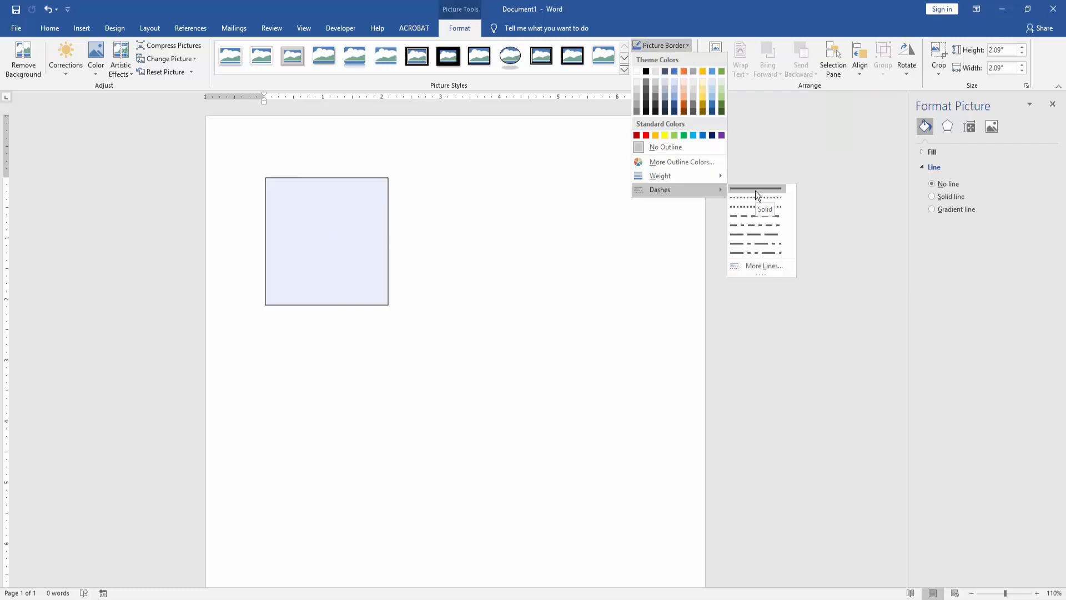
left_click(756, 188)
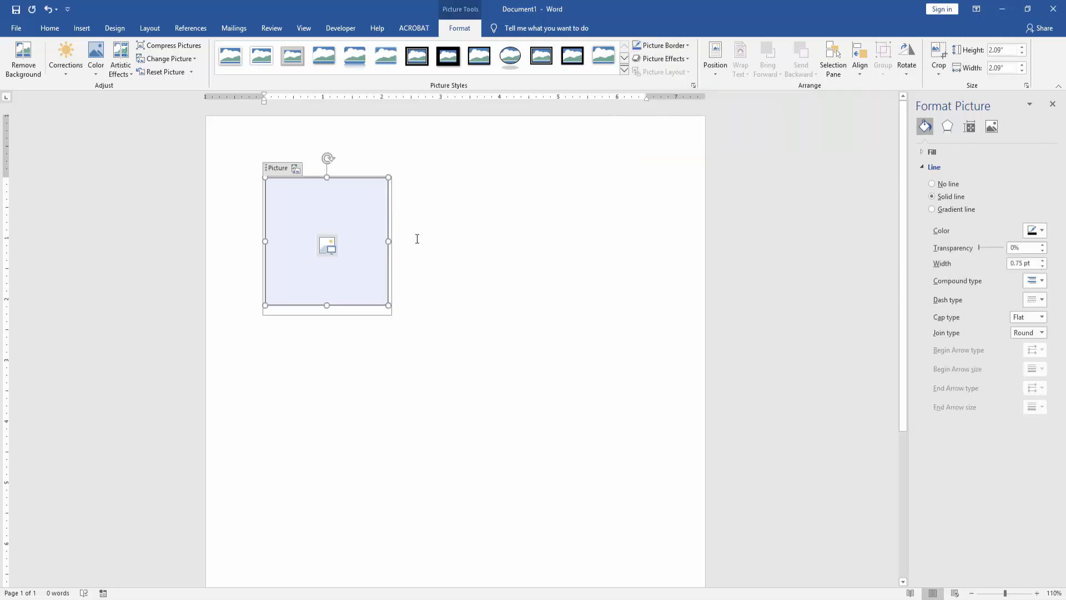
mouse_move(582, 78)
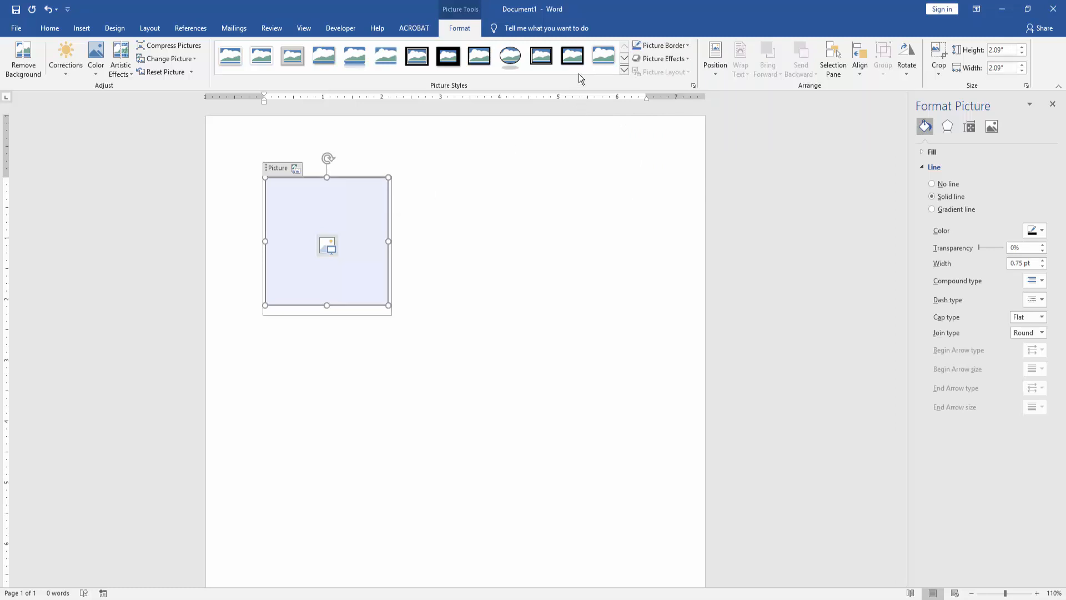
left_click(659, 45)
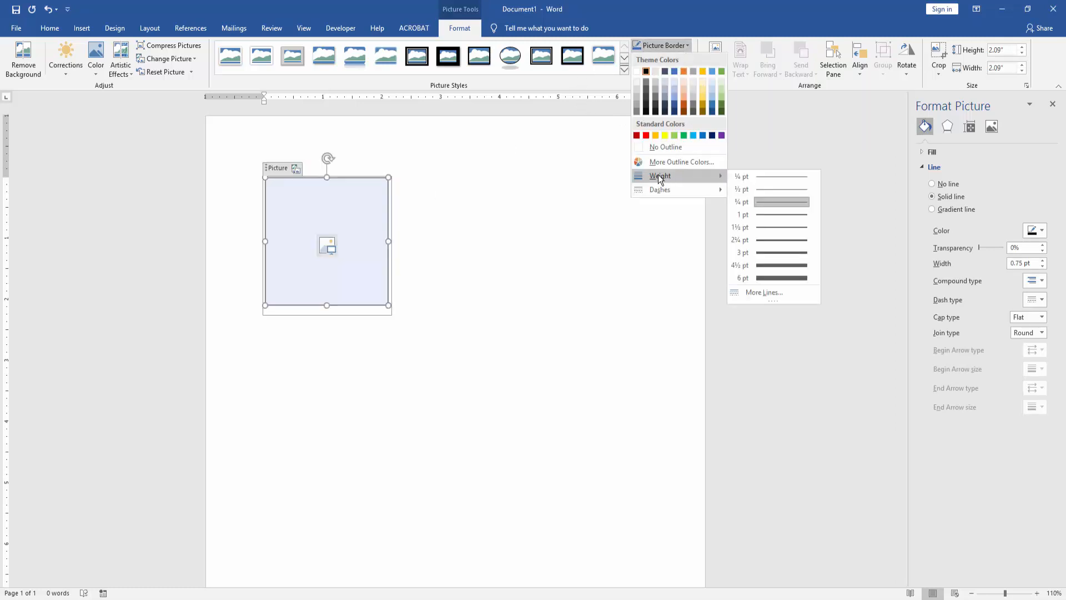
left_click(742, 240)
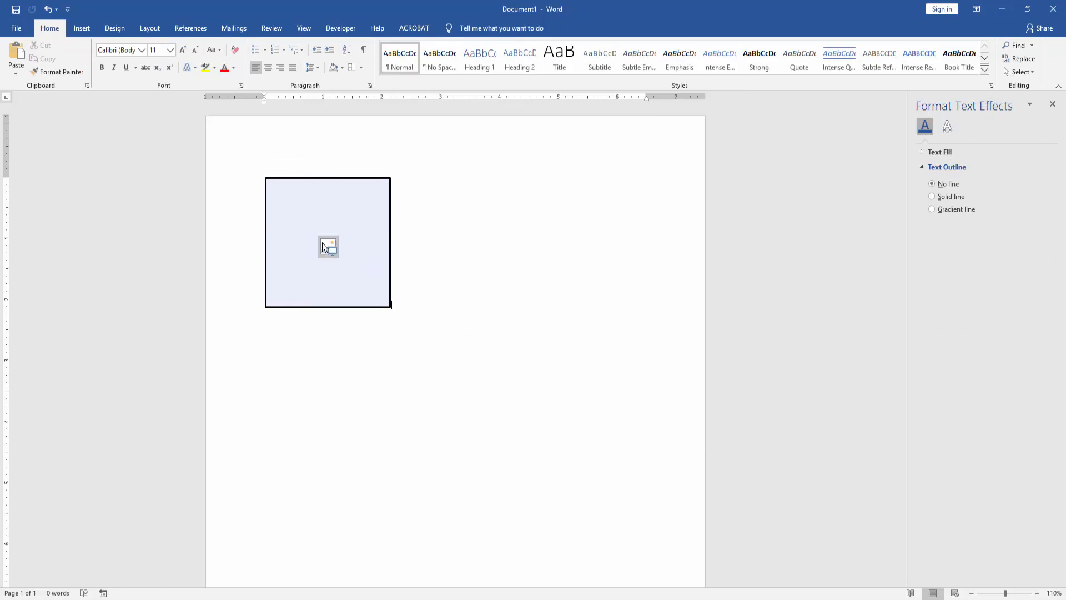
mouse_move(328, 245)
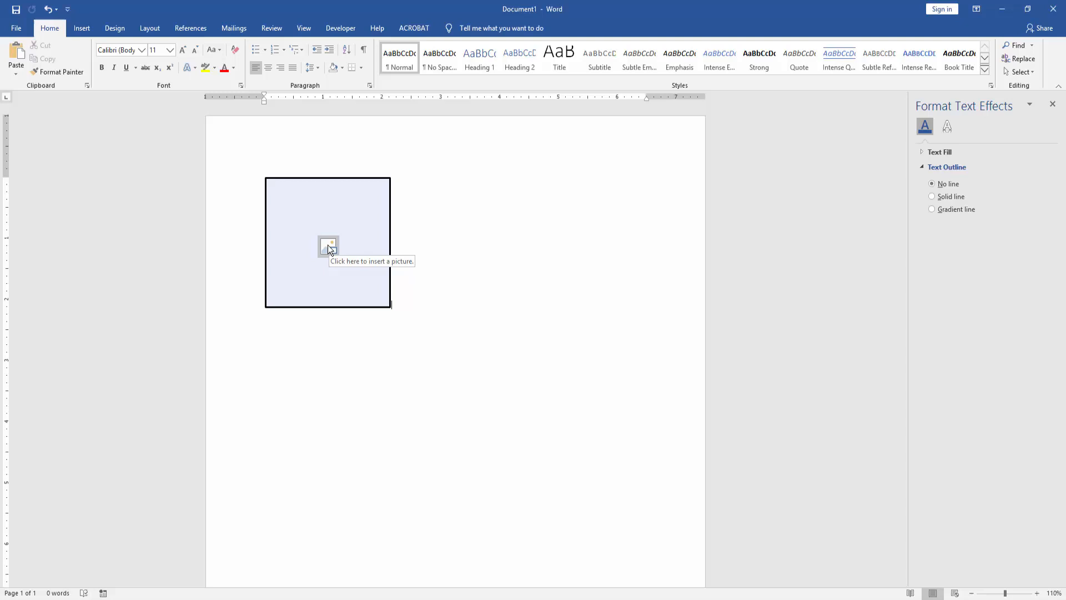
mouse_move(328, 246)
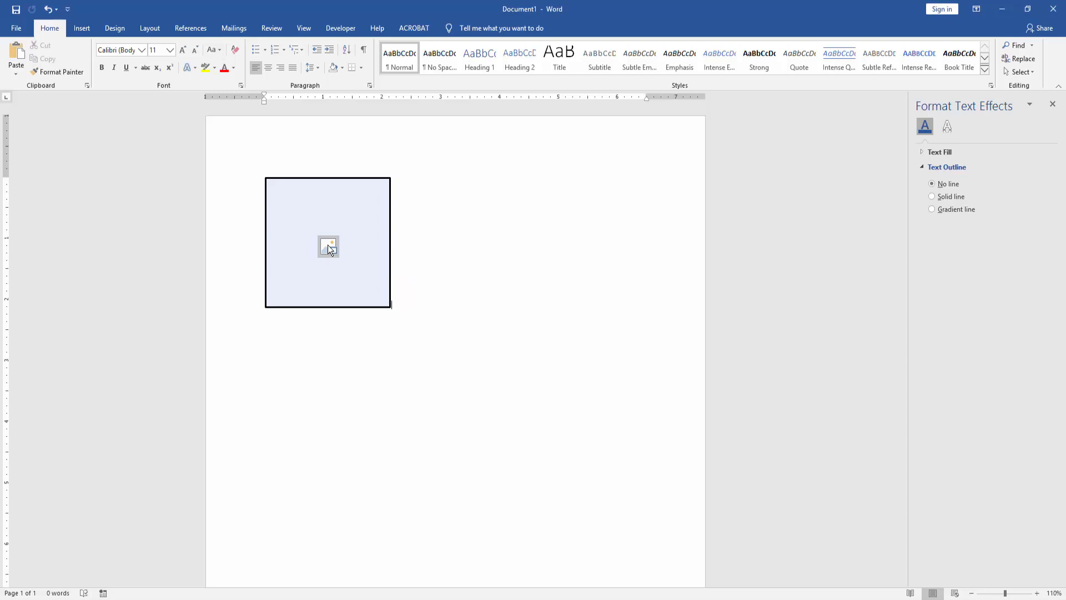
Insert the cloud-covered mountain photo from a file into the picture control
left_click(328, 246)
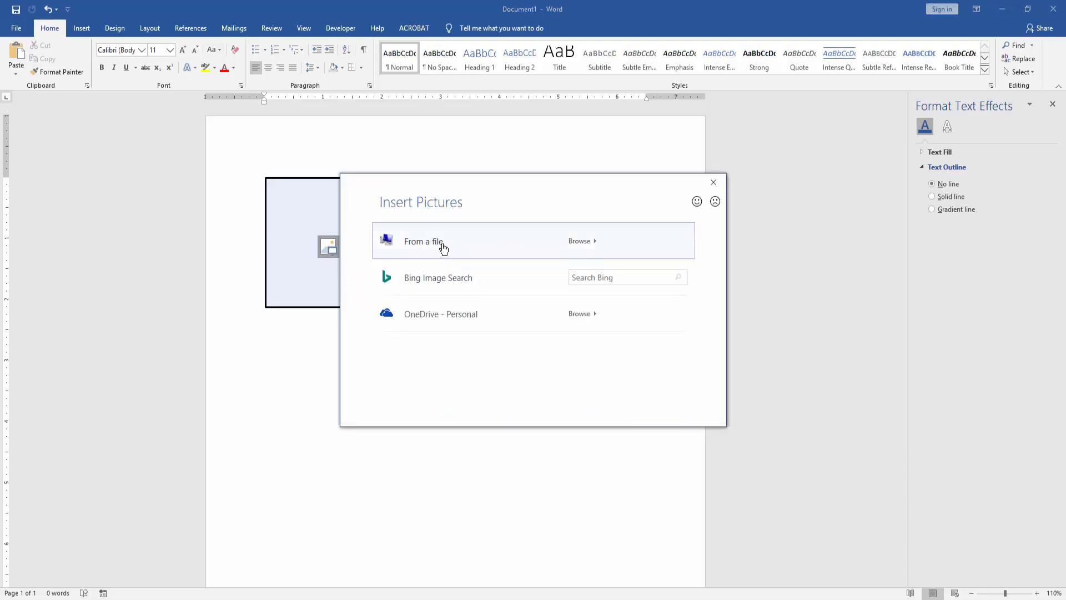
left_click(423, 242)
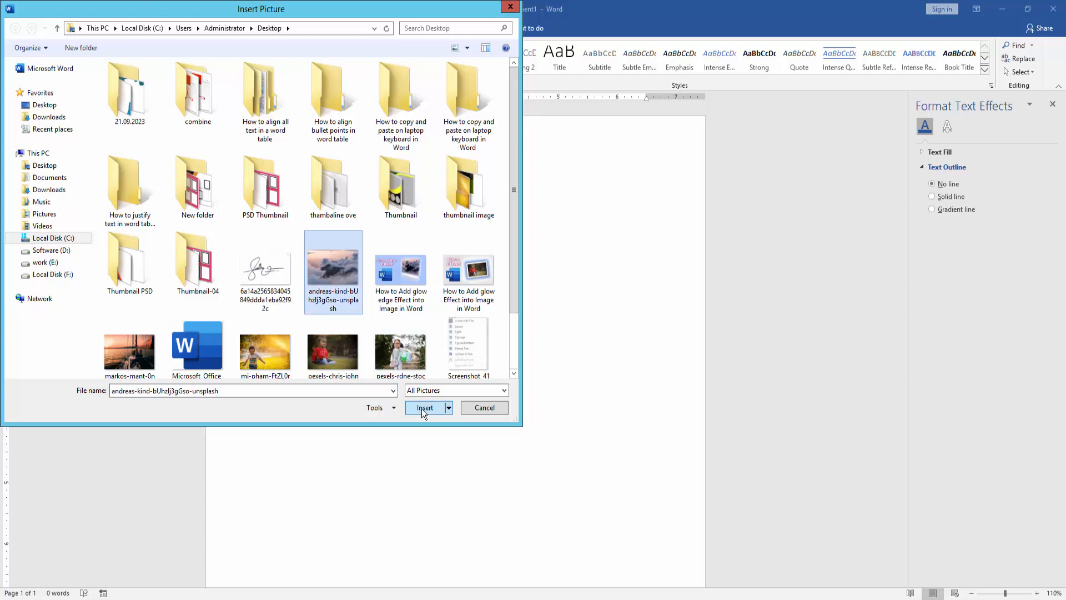
left_click(425, 407)
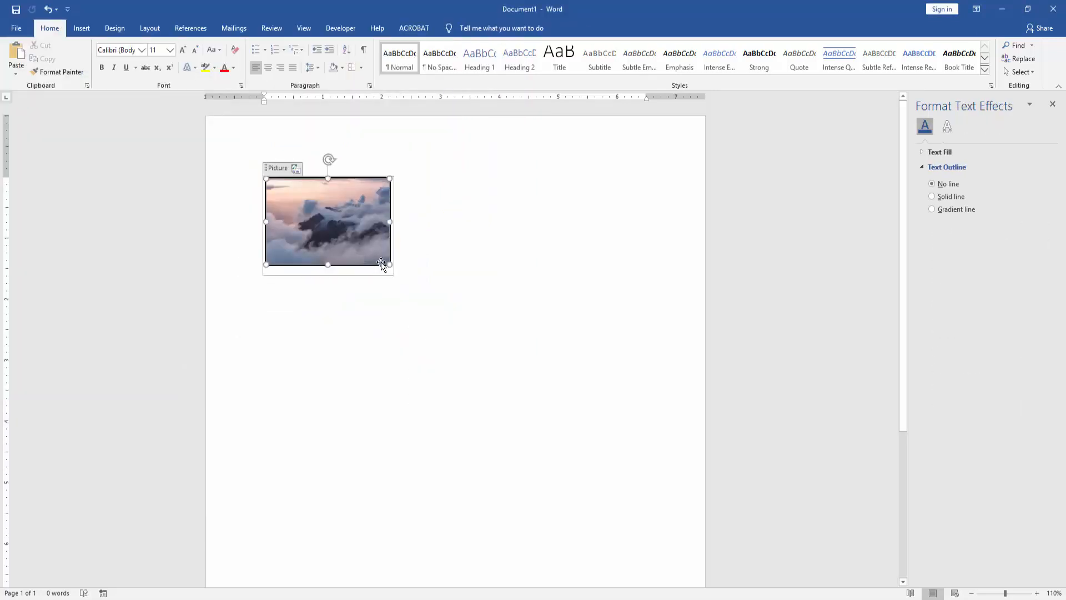
Enlarge the bordered cloud photo to about three inches wide and check its size
left_click(932, 197)
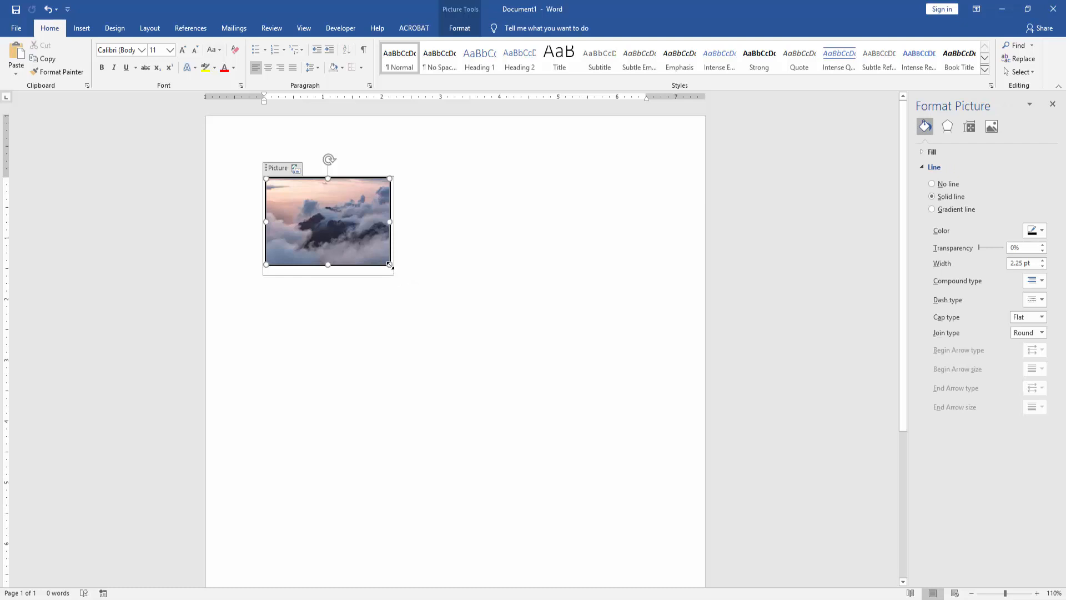
left_click_drag(390, 265, 467, 317)
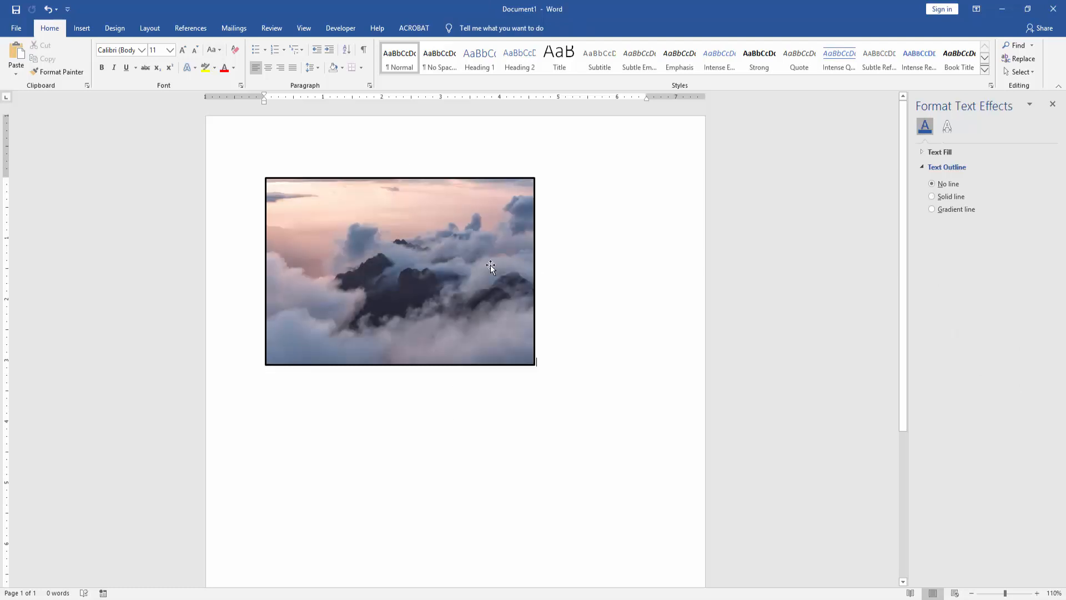
left_click(400, 270)
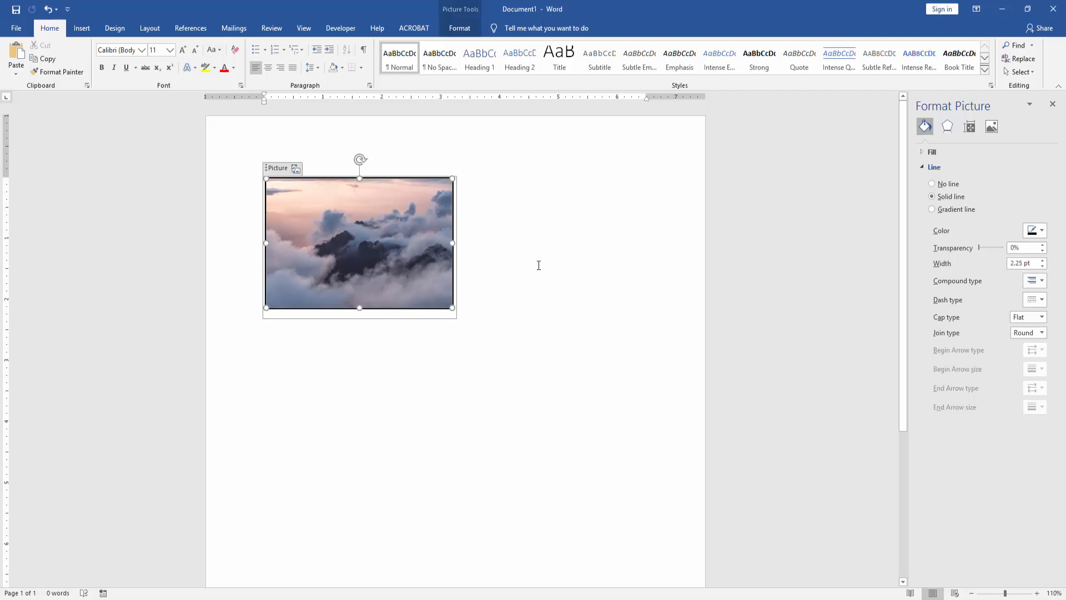
mouse_move(522, 263)
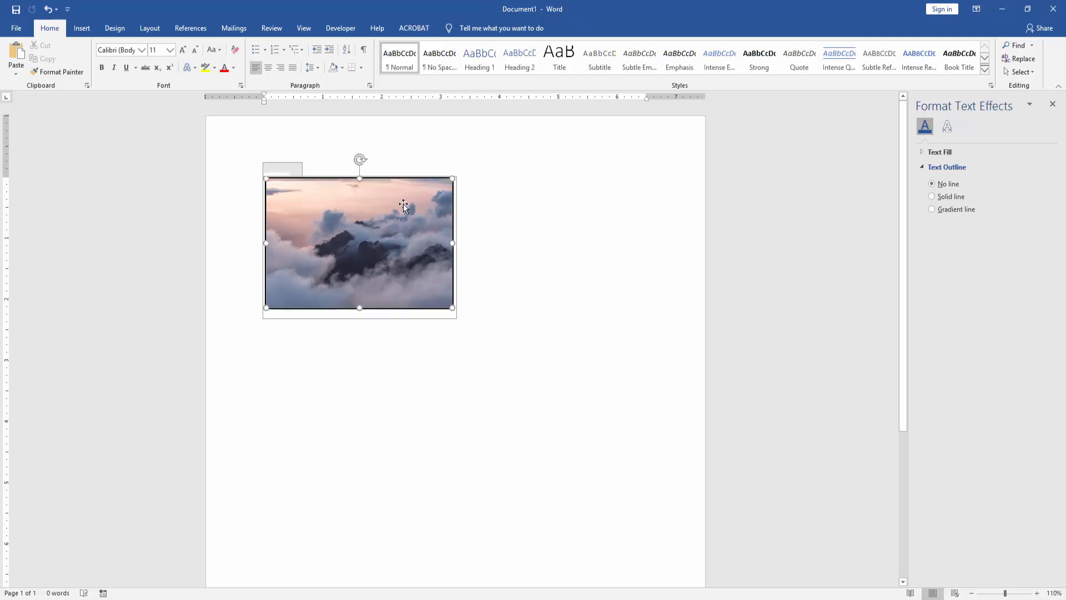
left_click(932, 197)
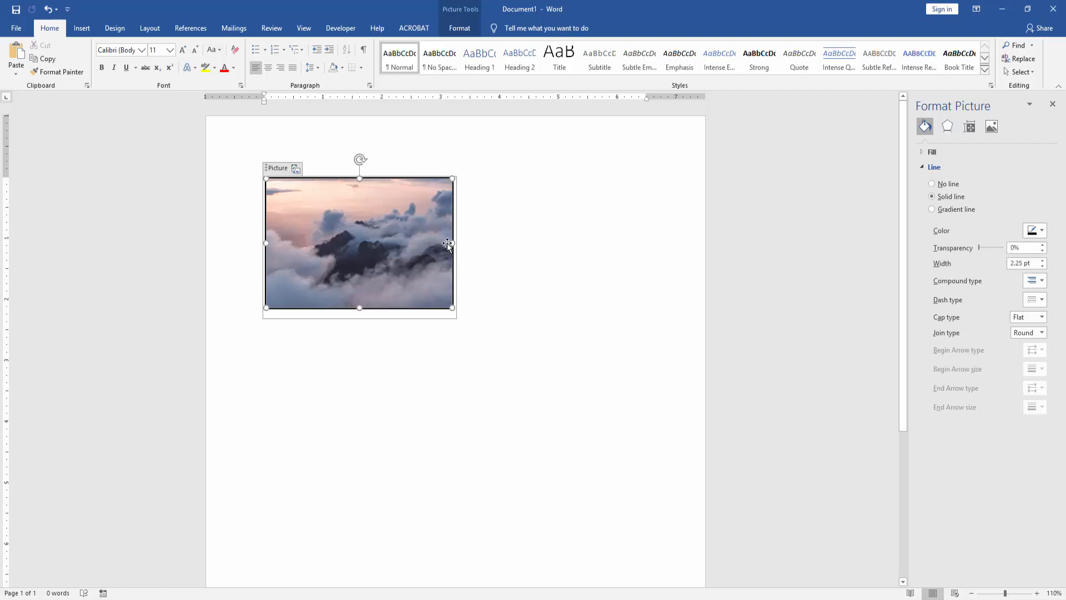
left_click(459, 28)
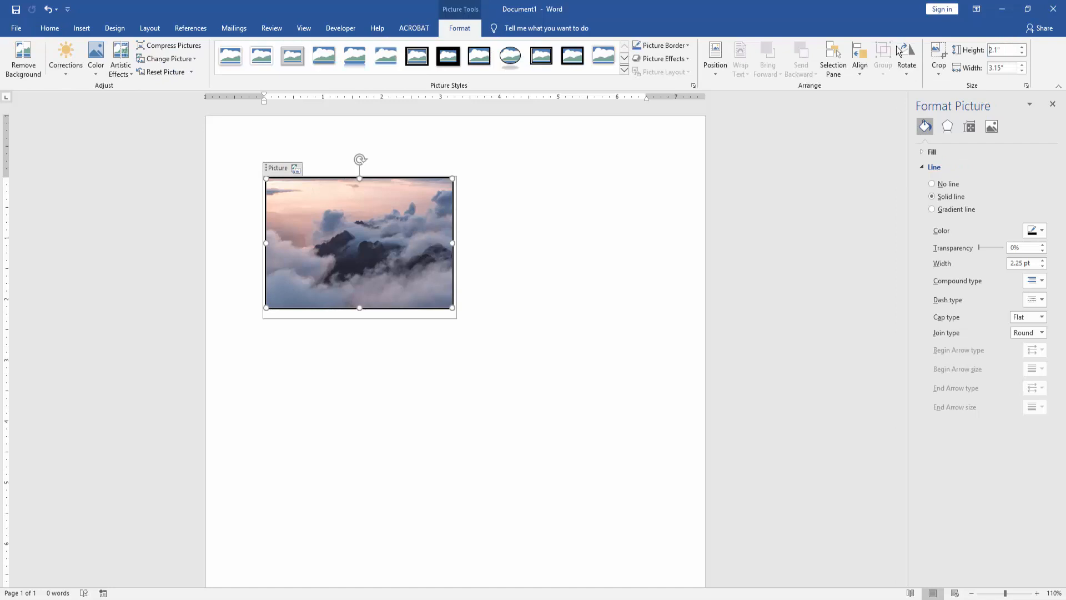
left_click(1000, 49)
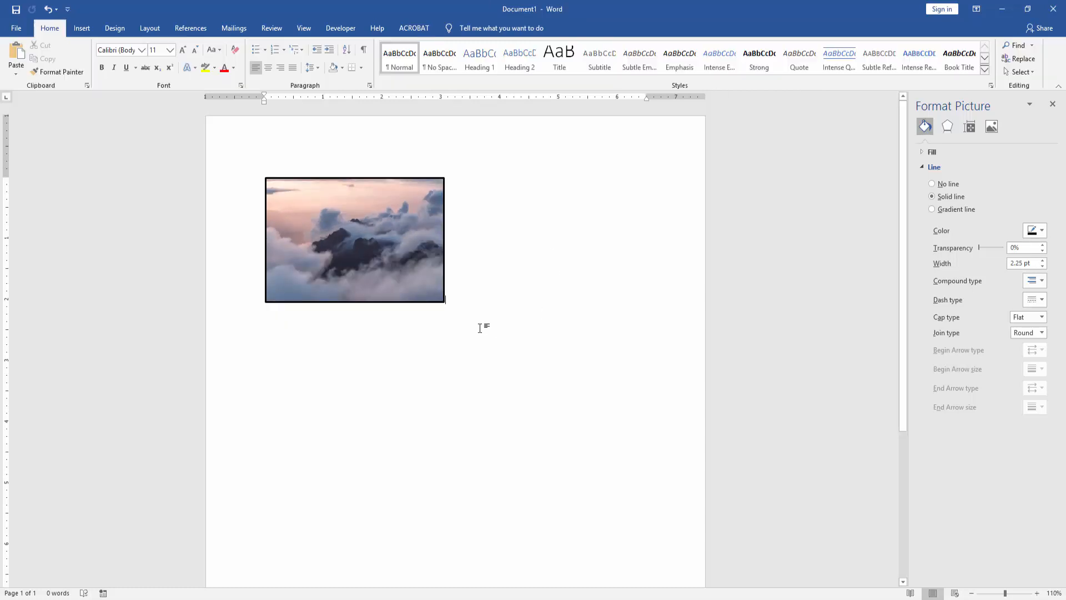
left_click(925, 127)
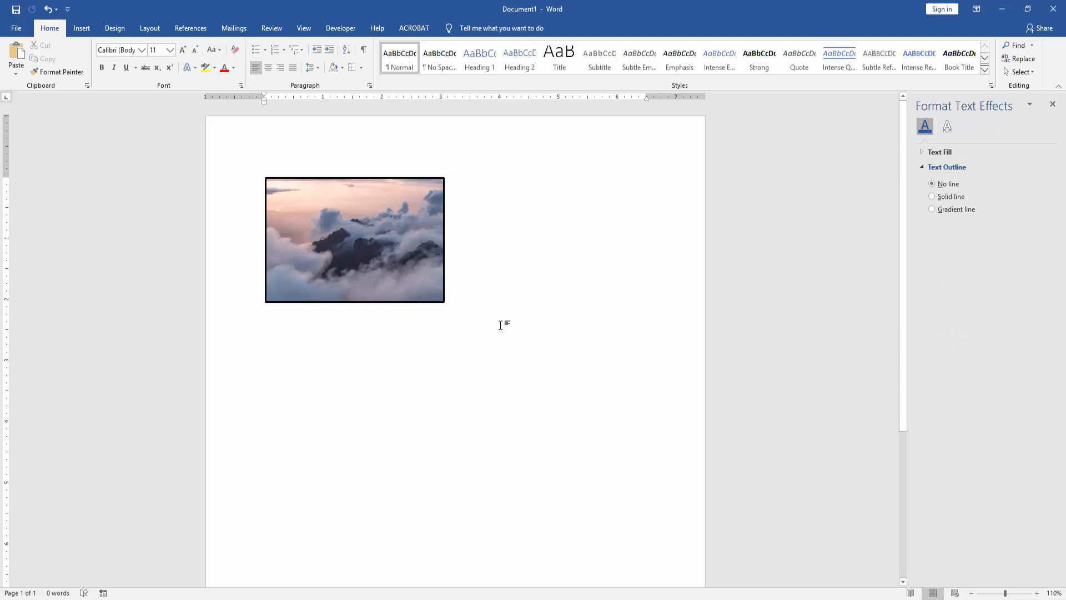
mouse_move(515, 327)
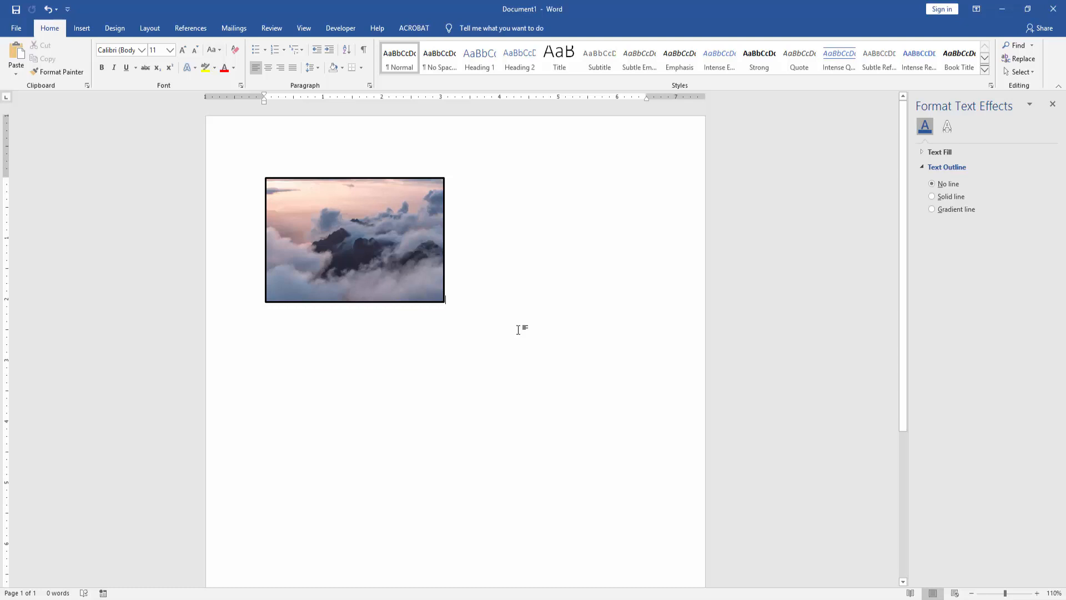
mouse_move(521, 329)
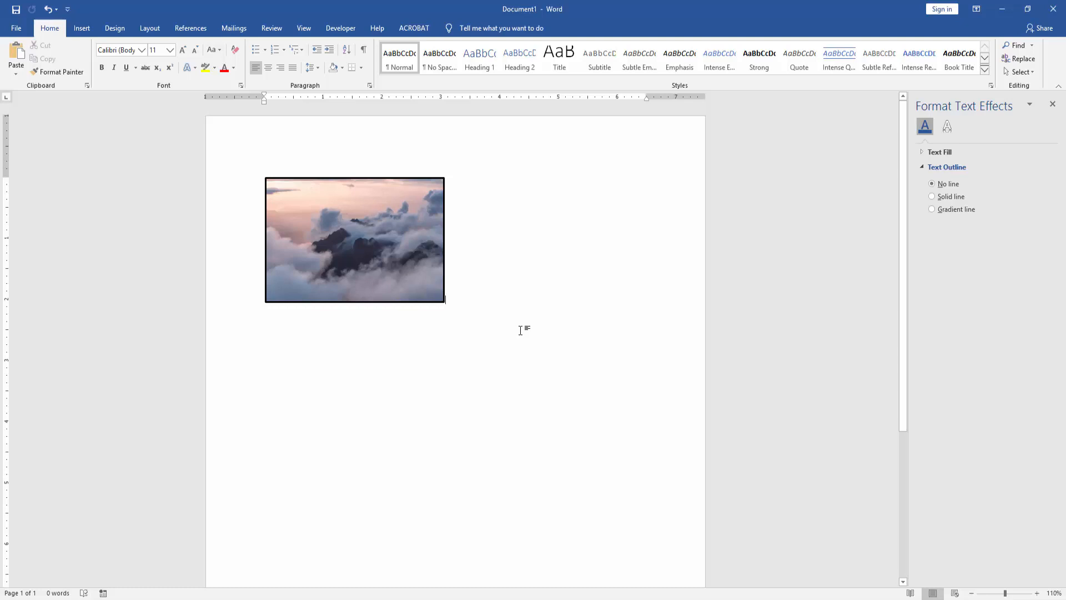